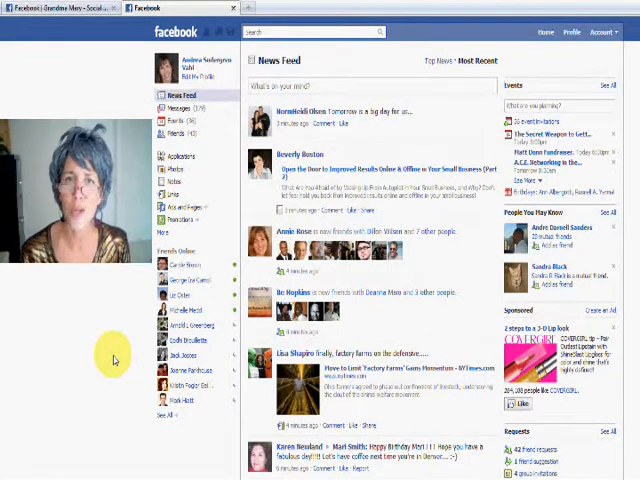
{"action": "mouse_move", "coordinate": [45, 45]}
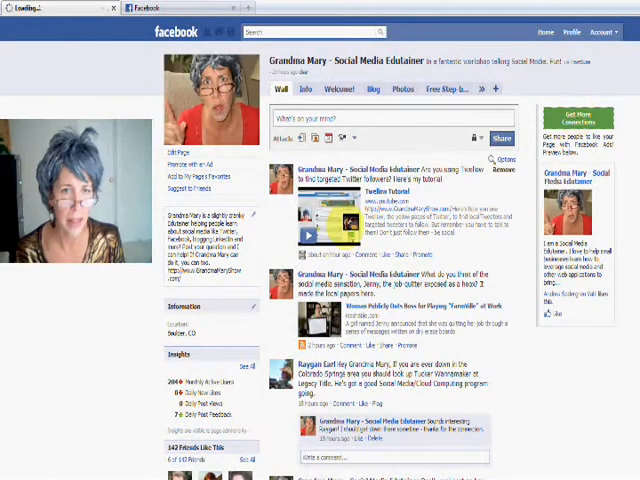
{"action": "left_click", "coordinate": [197, 166]}
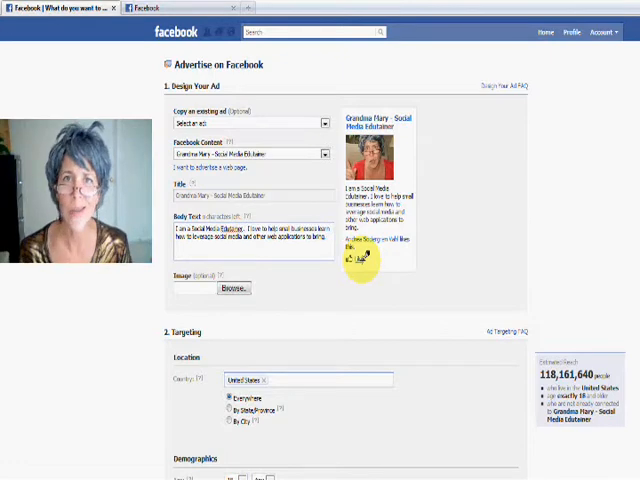
{"action": "mouse_move", "coordinate": [323, 355]}
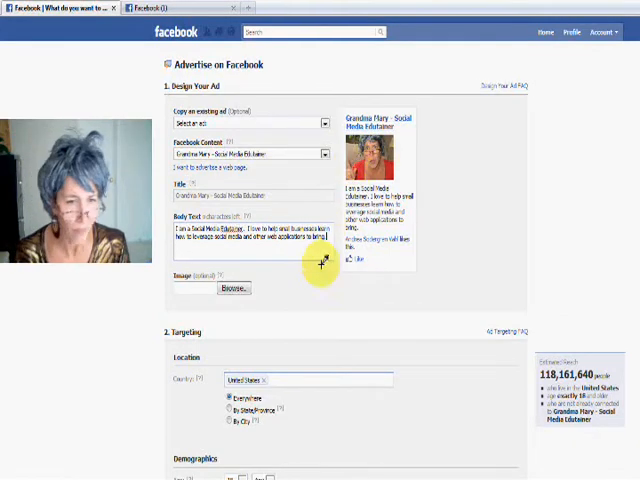
{"action": "mouse_move", "coordinate": [305, 380]}
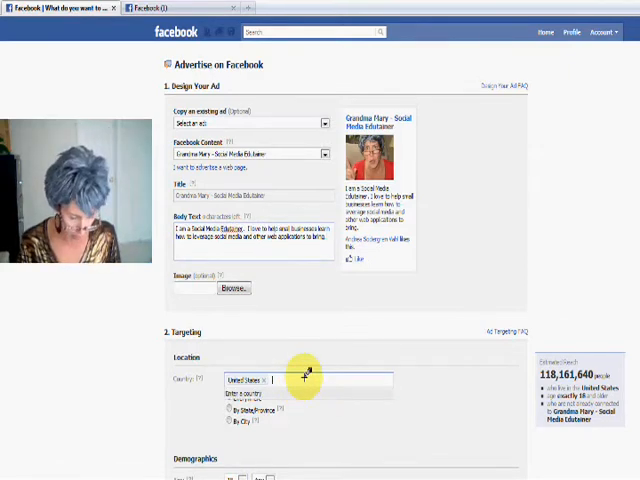
Step: Switch location targeting to By City and enter Boulder, CO
{"action": "type", "text": "b"}
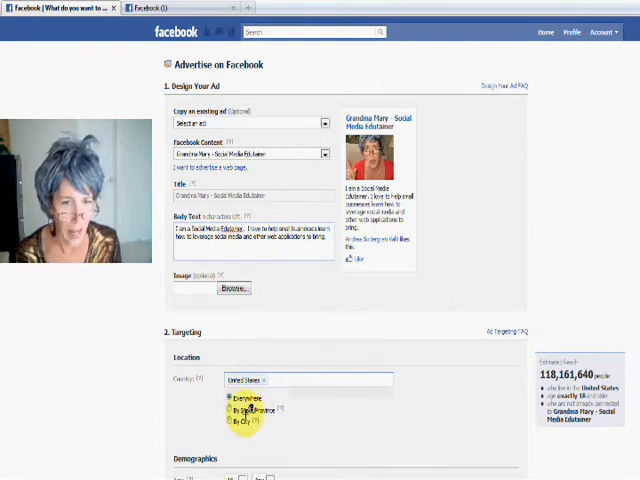
{"action": "left_click", "coordinate": [229, 423]}
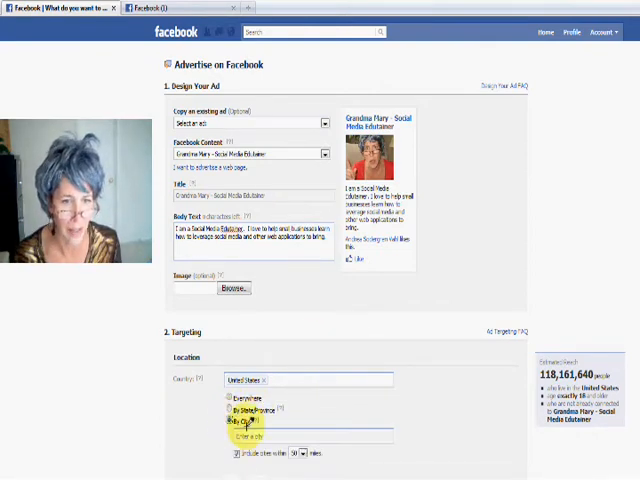
{"action": "left_click", "coordinate": [230, 421]}
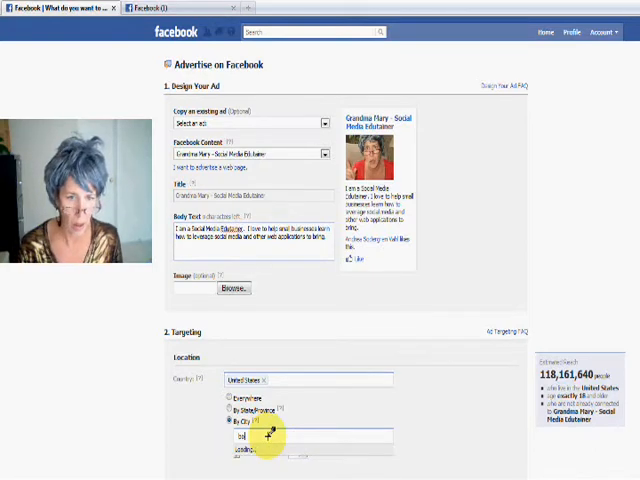
{"action": "type", "text": "Boulder, CO"}
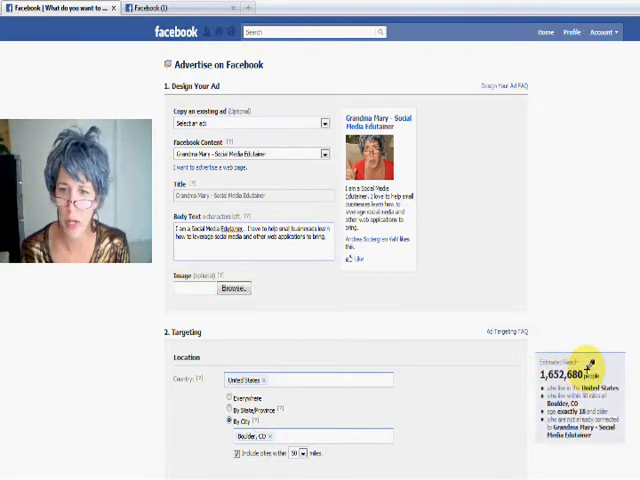
Step: Set the minimum audience age to 30 and add Cupcakes as an interest
{"action": "scroll", "scroll_direction": "down", "scroll_amount": 3}
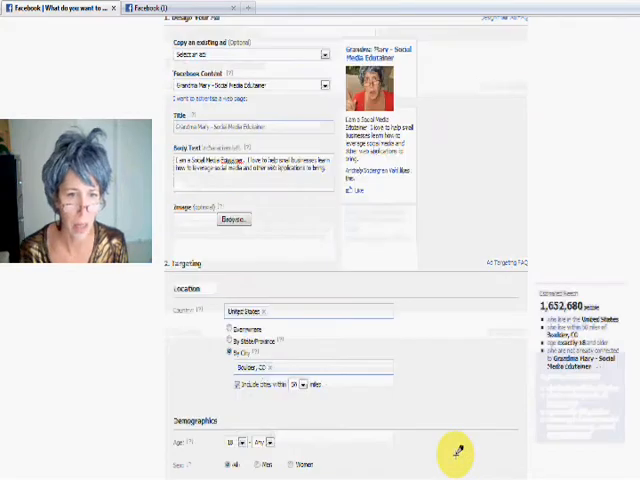
{"action": "scroll", "scroll_direction": "down", "scroll_amount": 3}
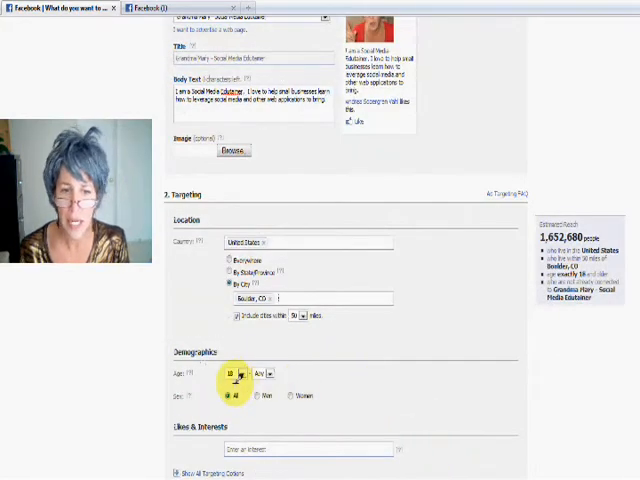
{"action": "left_click", "coordinate": [238, 373]}
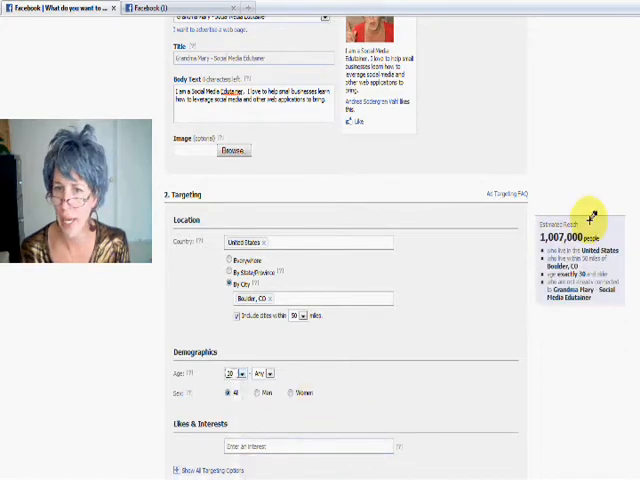
{"action": "mouse_move", "coordinate": [457, 370]}
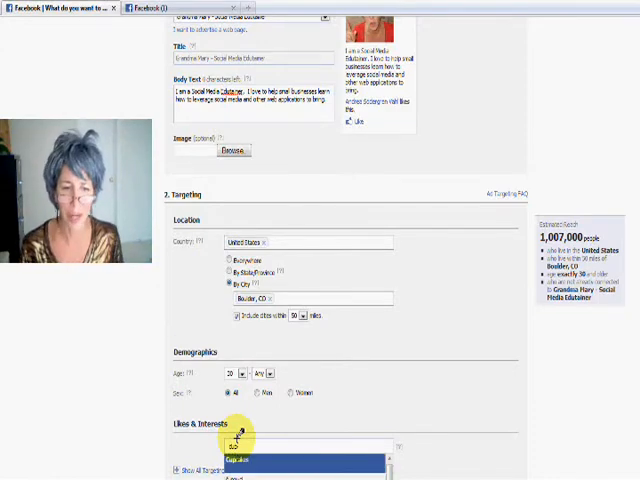
{"action": "left_click", "coordinate": [240, 459]}
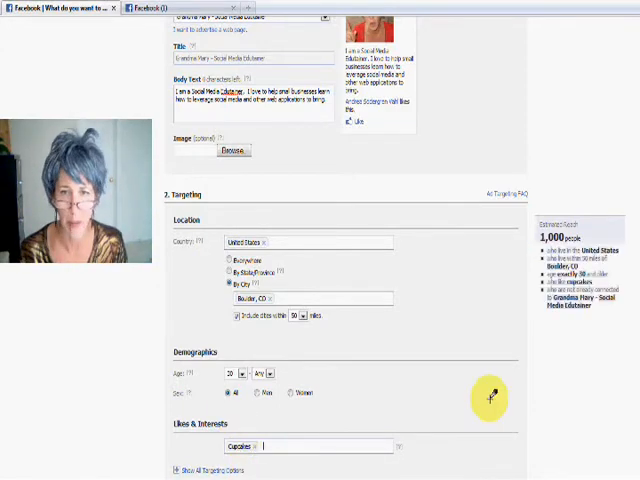
{"action": "mouse_move", "coordinate": [462, 270]}
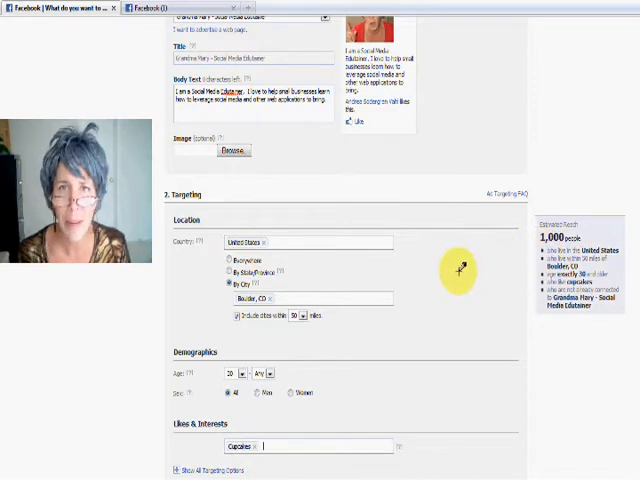
{"action": "mouse_move", "coordinate": [432, 357]}
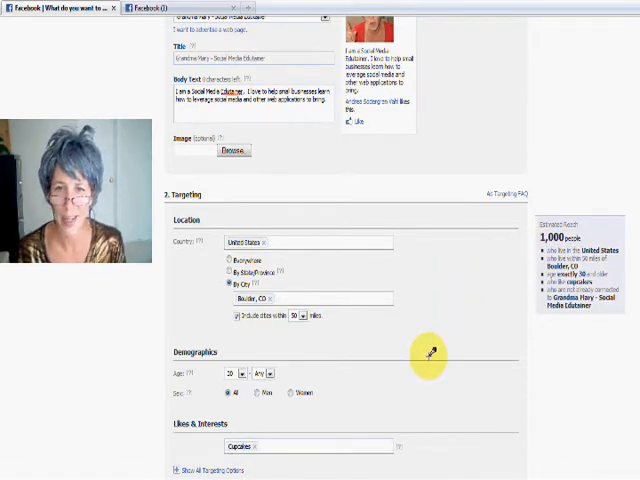
{"action": "mouse_move", "coordinate": [451, 225]}
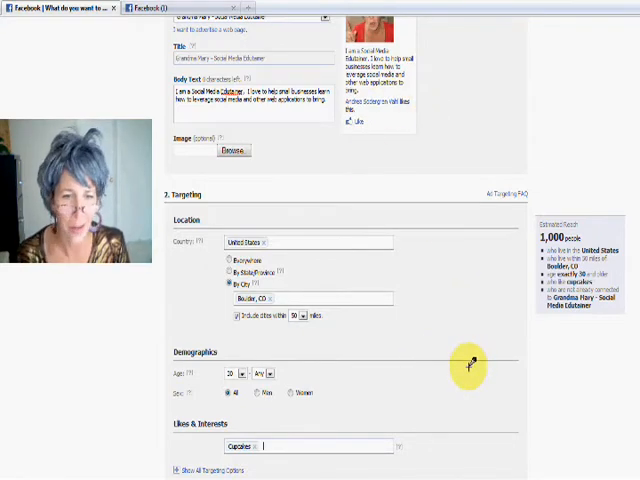
{"action": "mouse_move", "coordinate": [467, 380]}
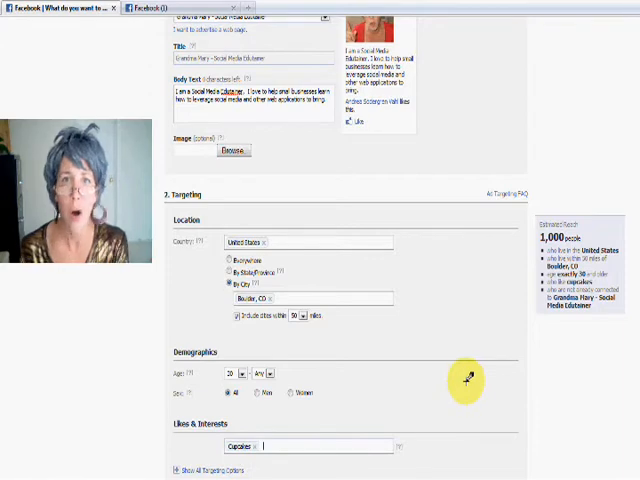
Step: Scroll down to the Campaigns, Pricing and Scheduling section
{"action": "scroll", "scroll_direction": "down", "scroll_amount": 3}
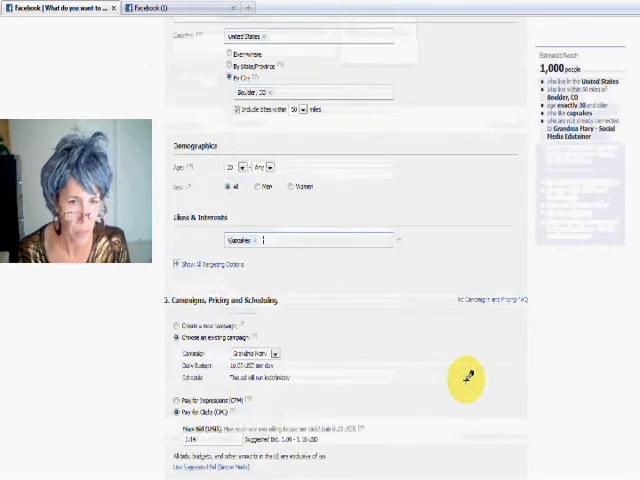
{"action": "scroll", "scroll_direction": "down", "scroll_amount": 3}
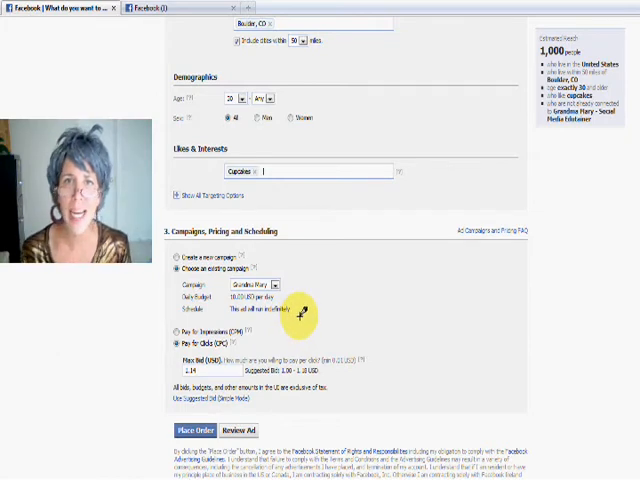
{"action": "mouse_move", "coordinate": [330, 280]}
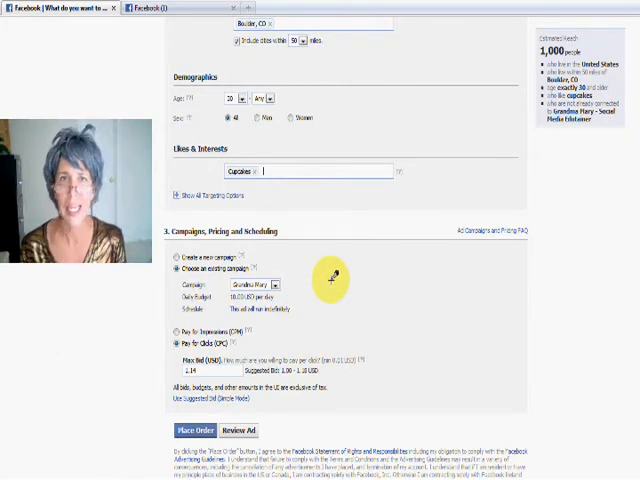
{"action": "mouse_move", "coordinate": [323, 220]}
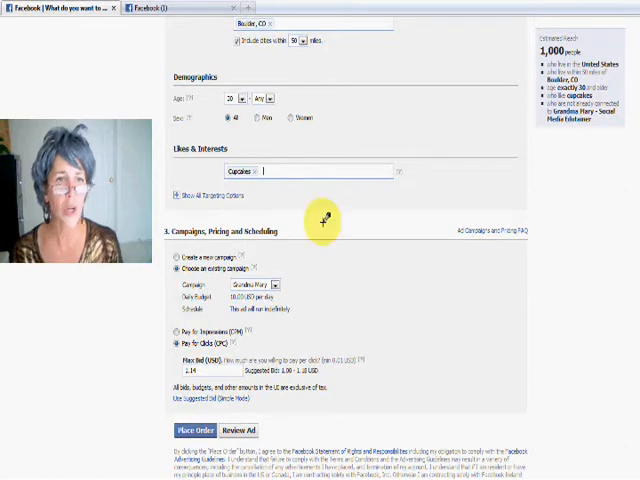
{"action": "mouse_move", "coordinate": [257, 232]}
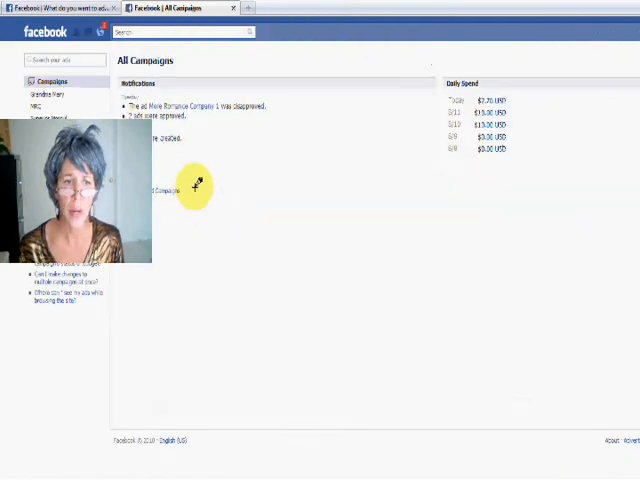
Step: Scroll the All Campaigns dashboard to view the campaign table and clicks graph
{"action": "scroll", "scroll_direction": "down", "scroll_amount": 3}
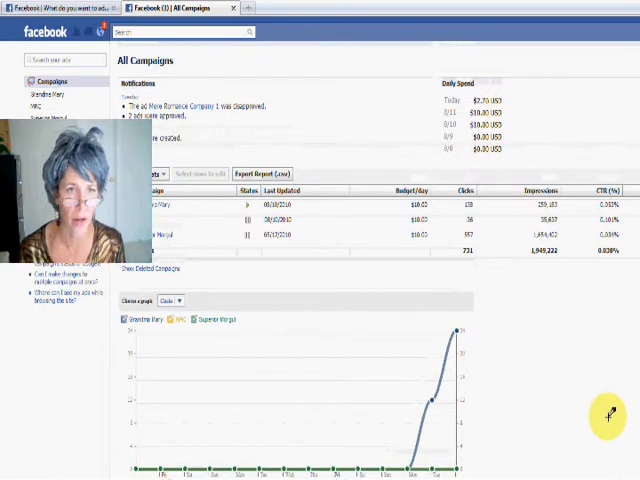
{"action": "mouse_move", "coordinate": [320, 113]}
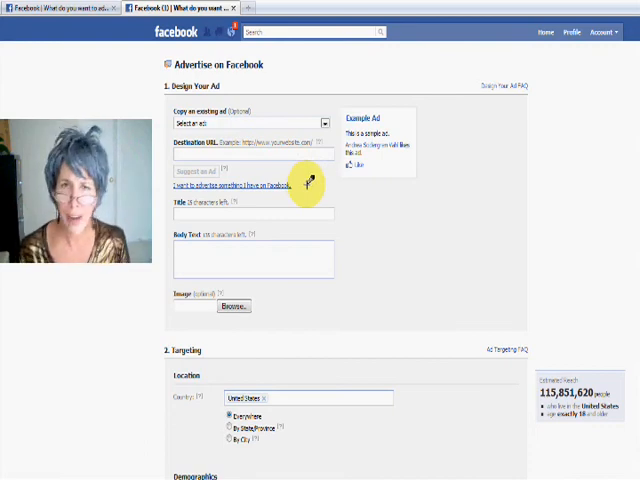
{"action": "mouse_move", "coordinate": [305, 183]}
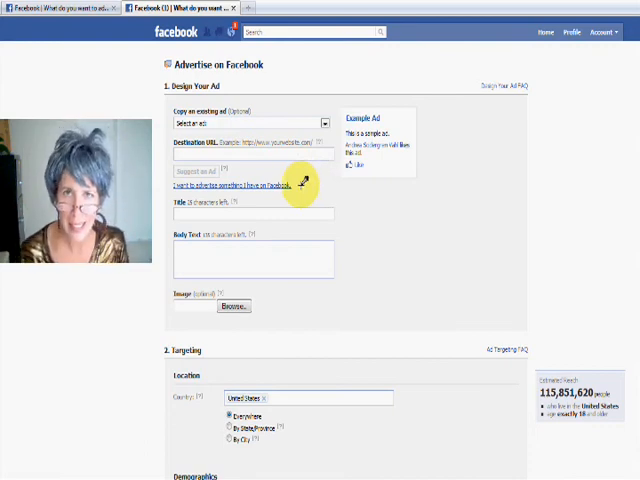